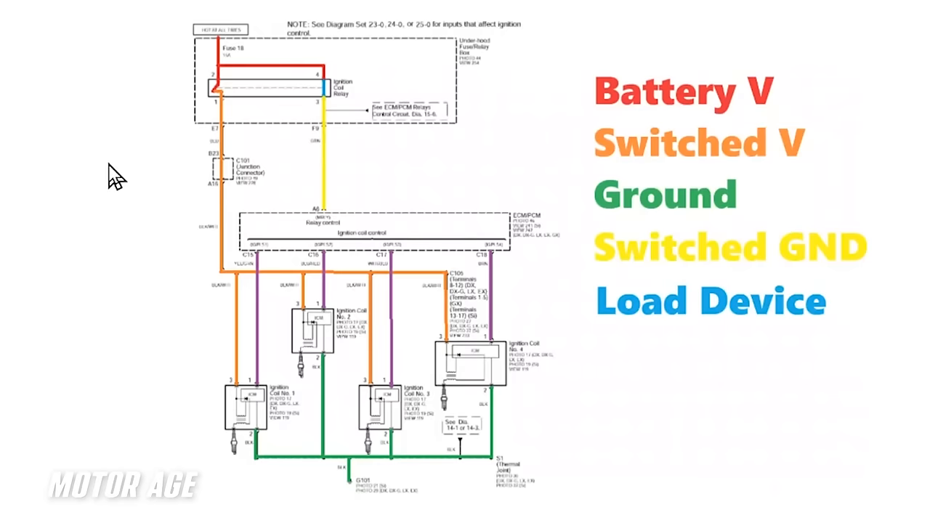
mouse_move(356, 215)
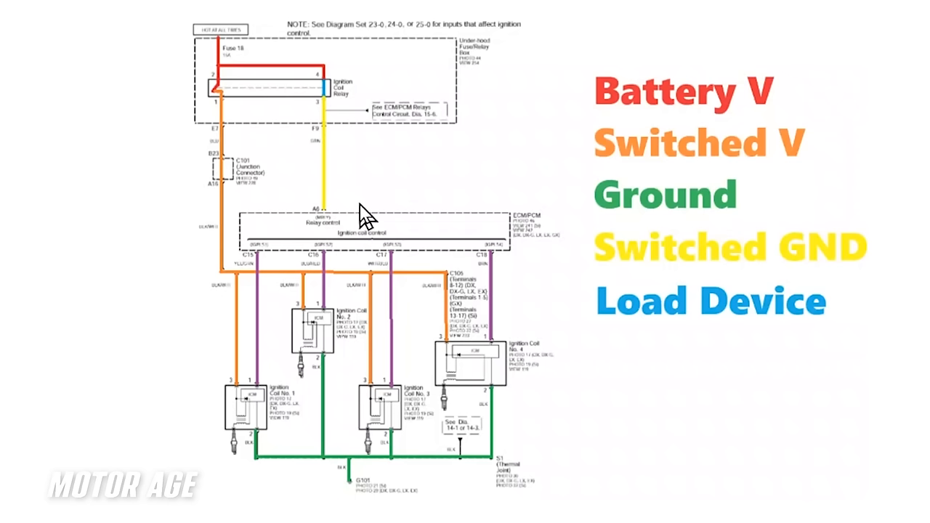
mouse_move(363, 206)
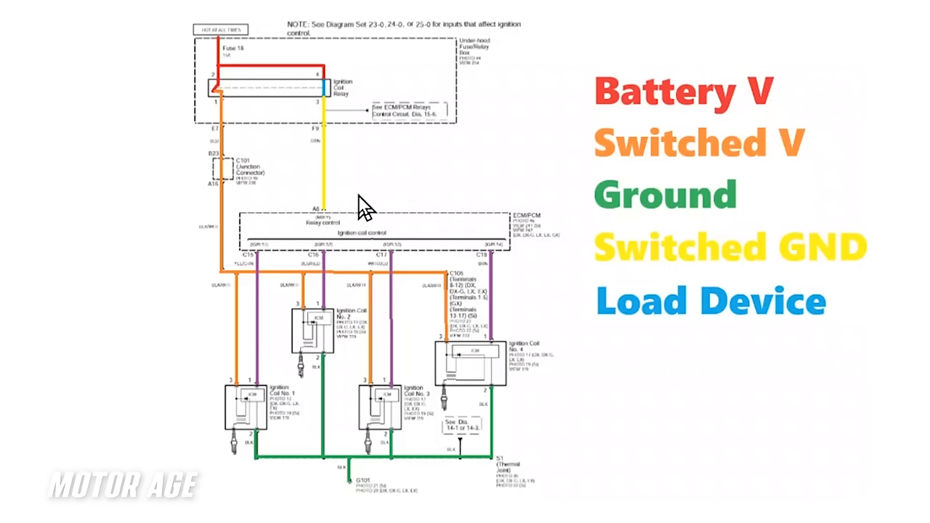
mouse_move(386, 186)
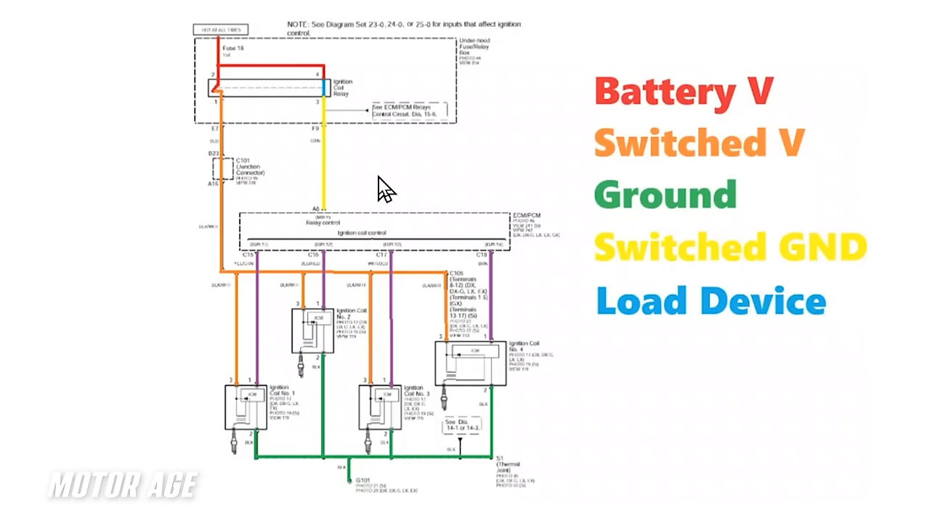
mouse_move(332, 129)
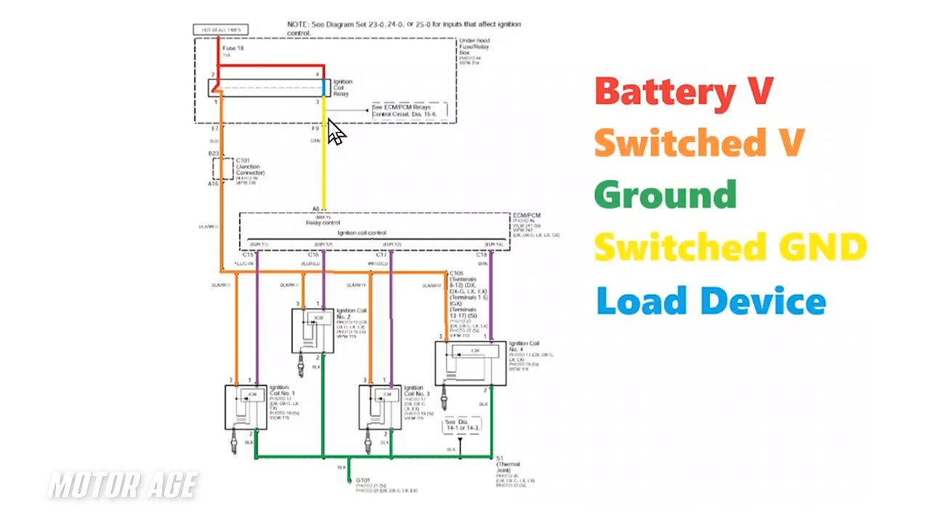
mouse_move(688, 100)
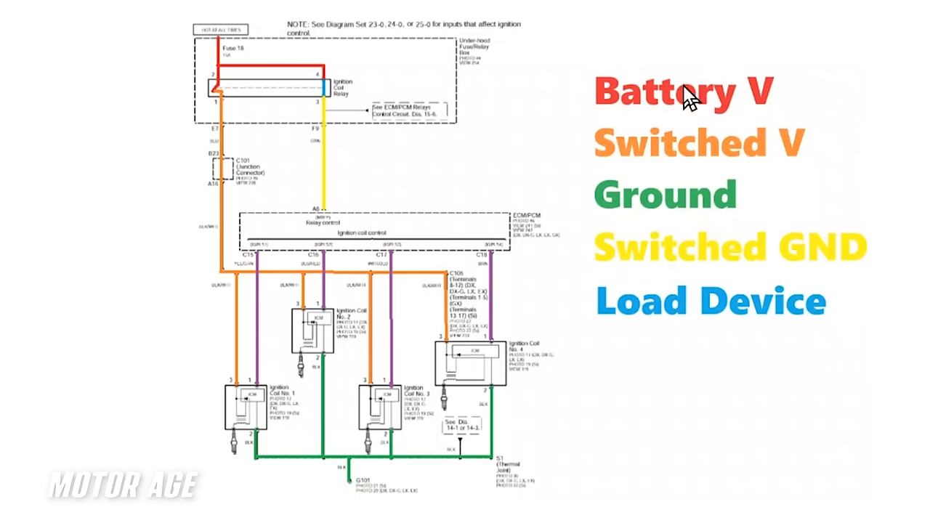
mouse_move(599, 109)
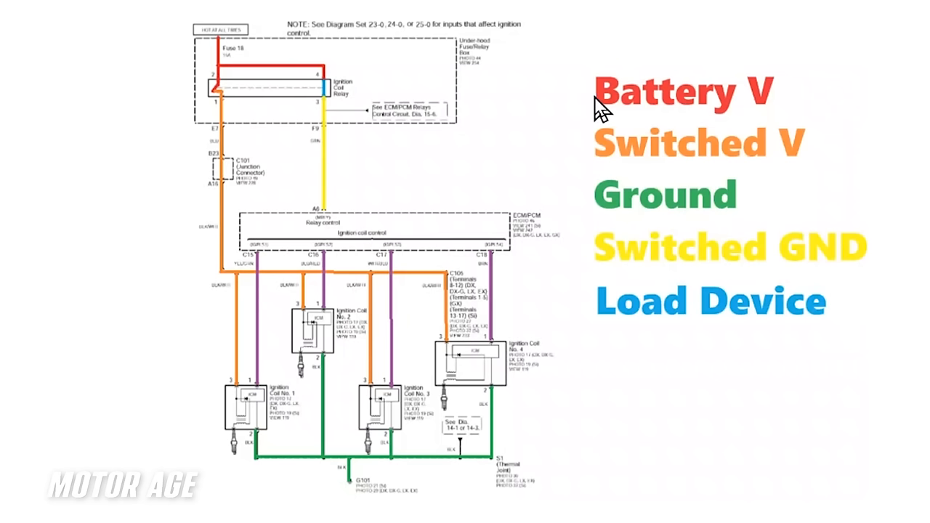
mouse_move(749, 102)
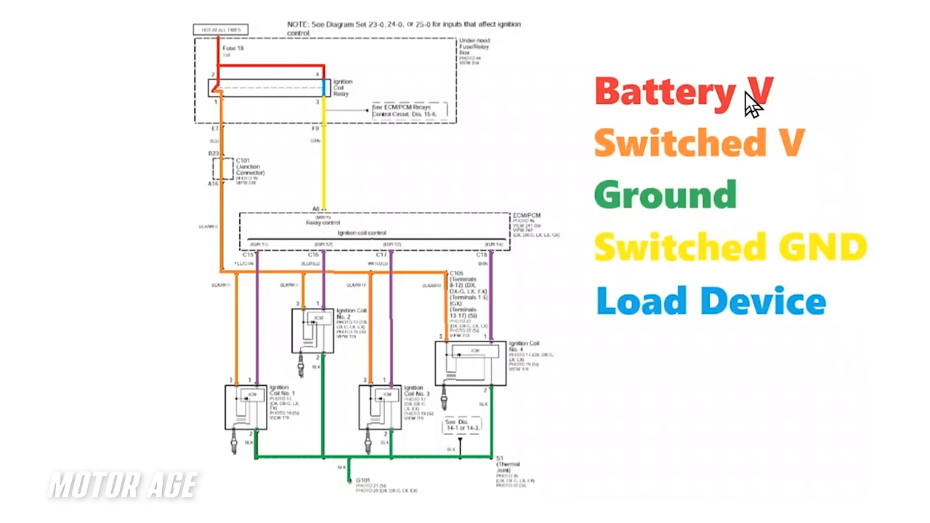
mouse_move(613, 90)
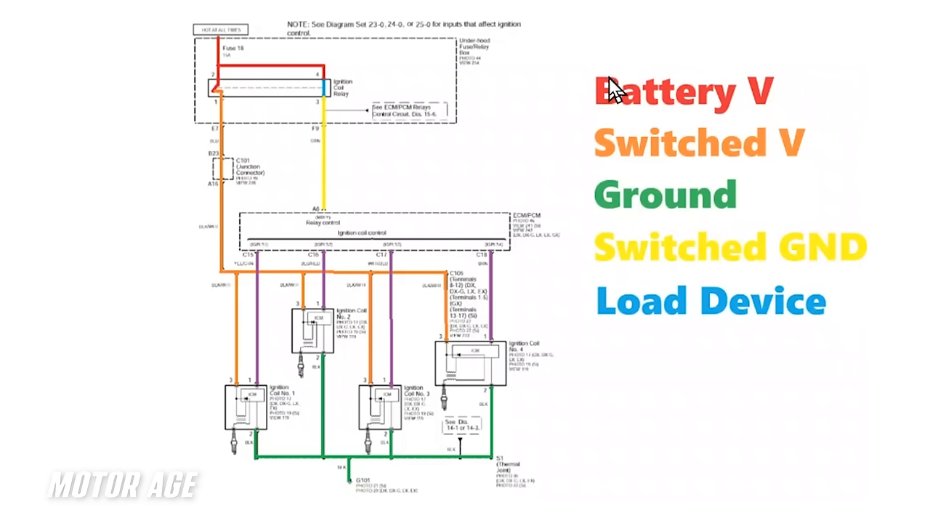
mouse_move(648, 147)
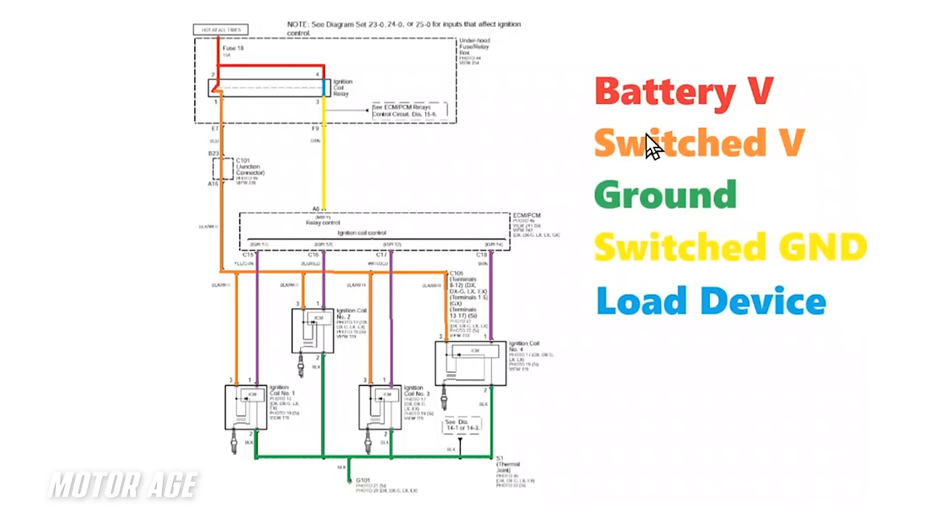
mouse_move(627, 149)
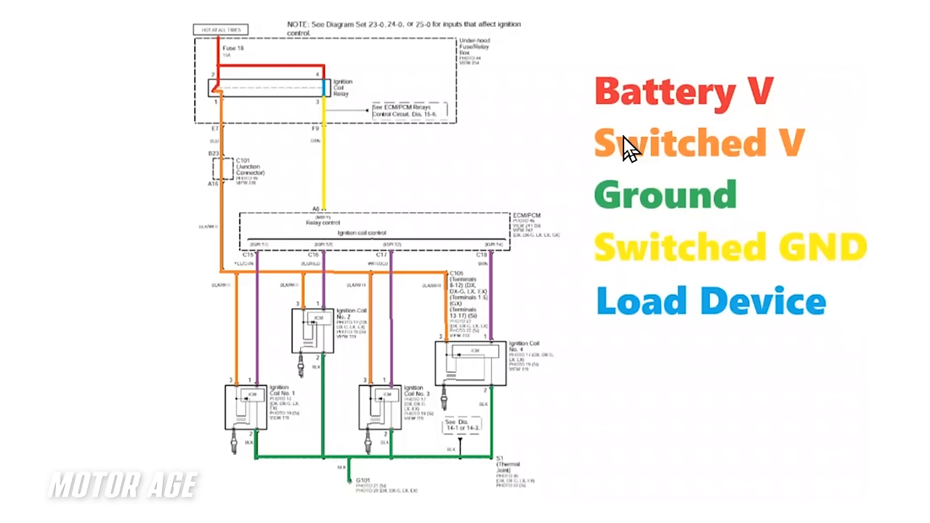
mouse_move(758, 149)
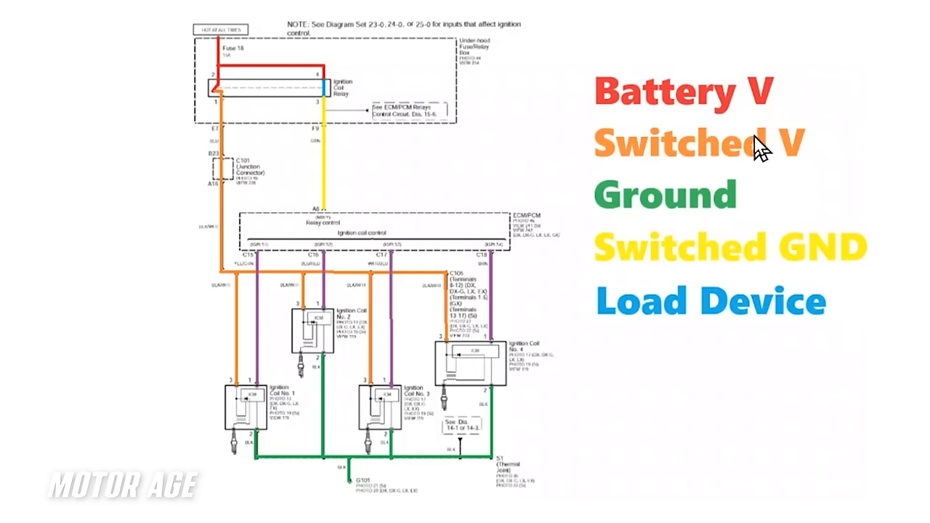
mouse_move(758, 148)
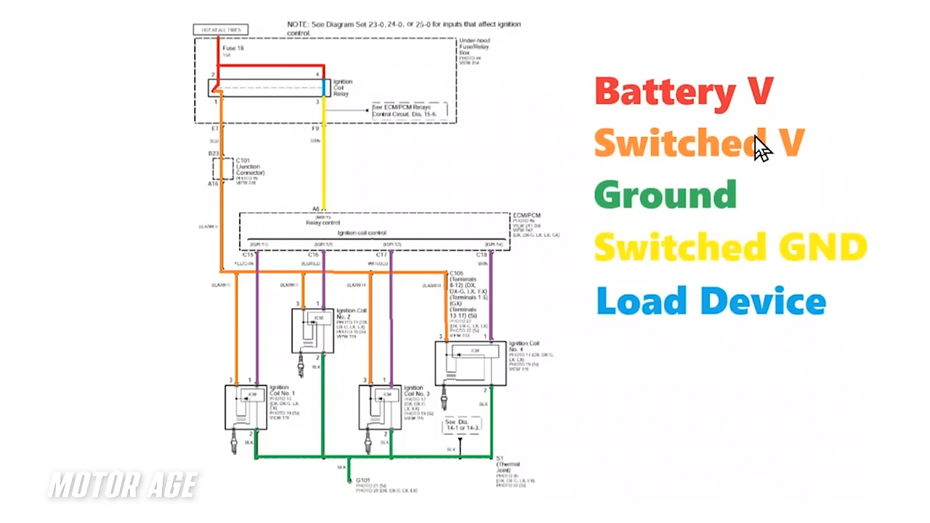
mouse_move(694, 211)
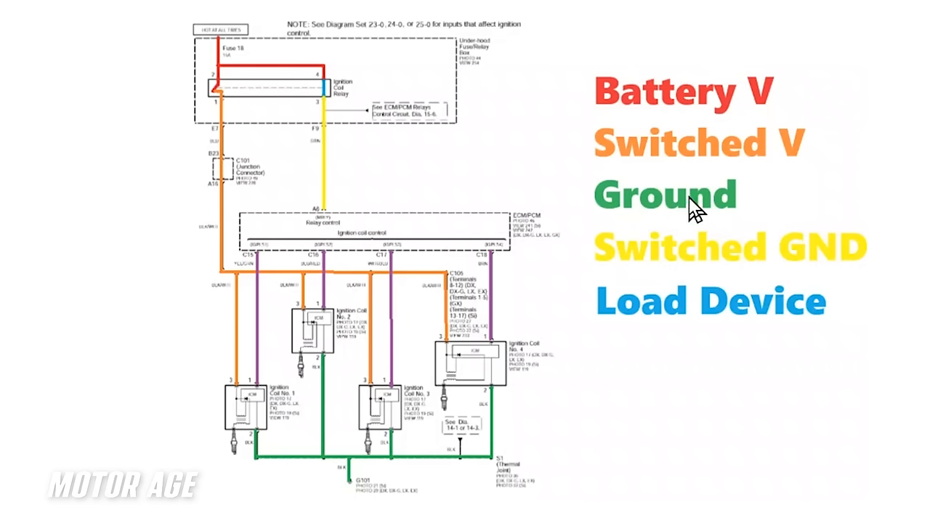
mouse_move(709, 212)
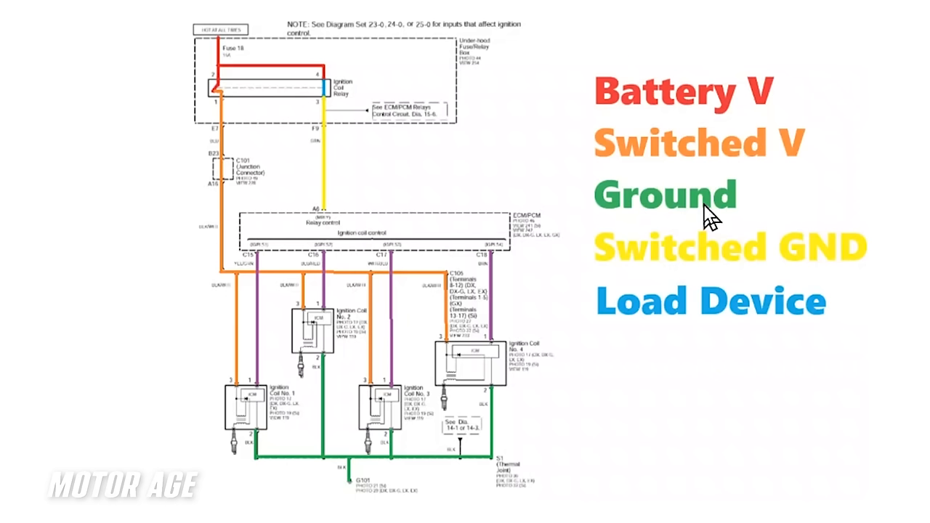
mouse_move(782, 247)
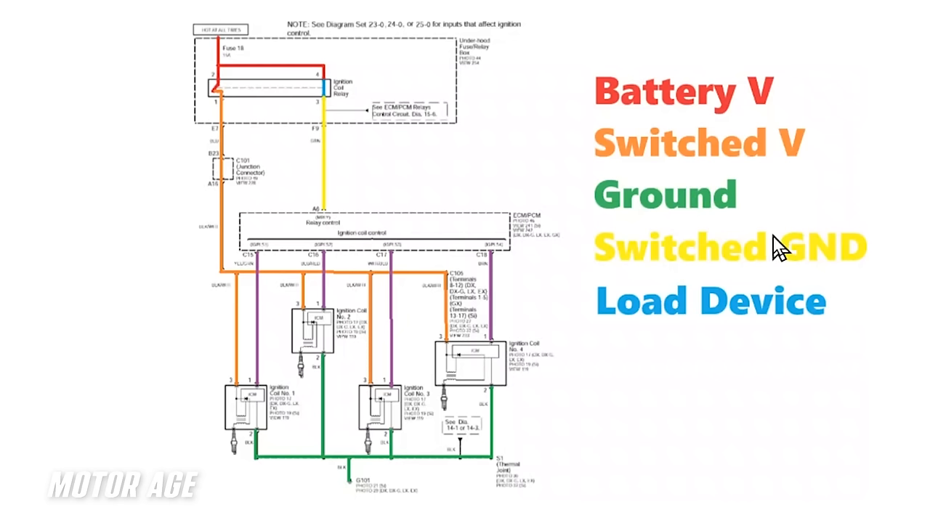
mouse_move(607, 247)
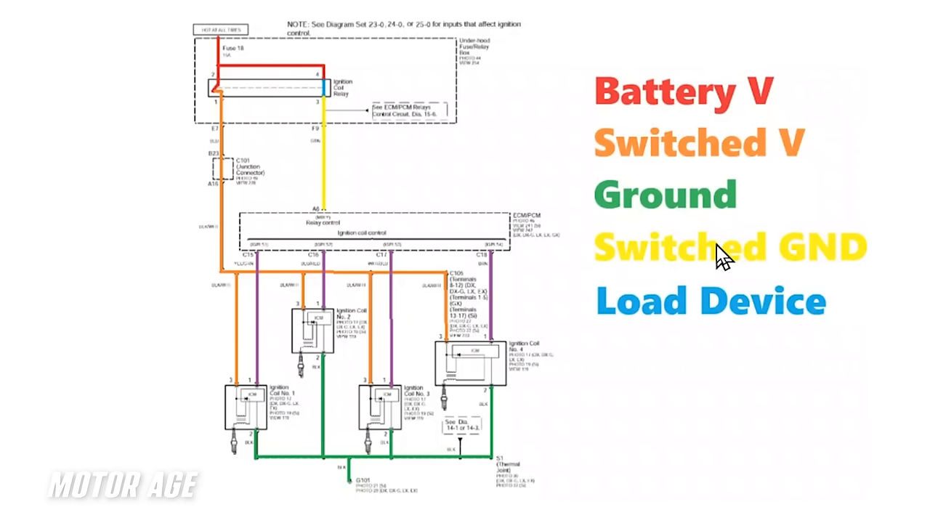
mouse_move(705, 250)
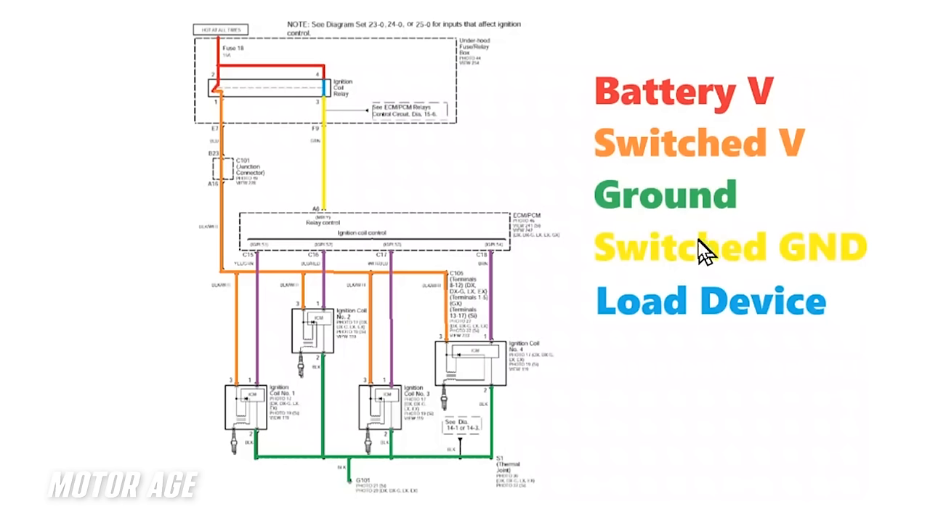
mouse_move(797, 308)
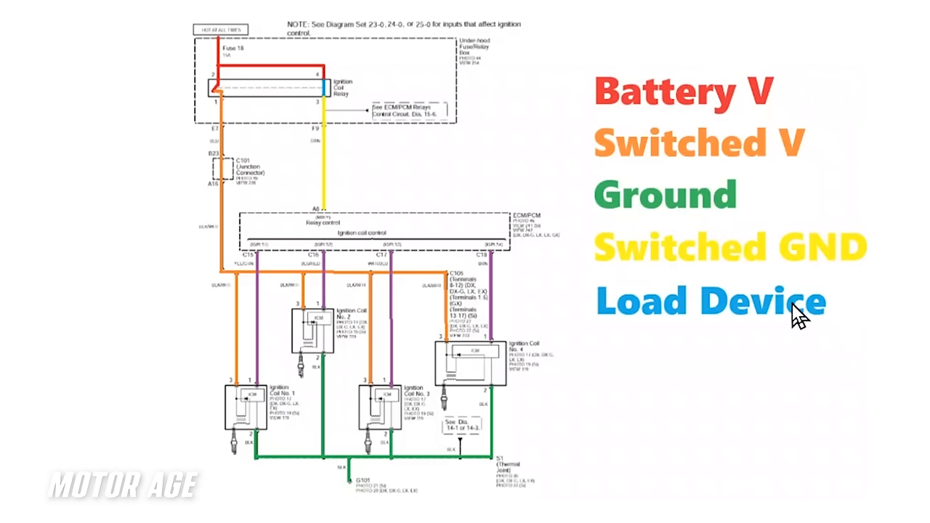
mouse_move(656, 191)
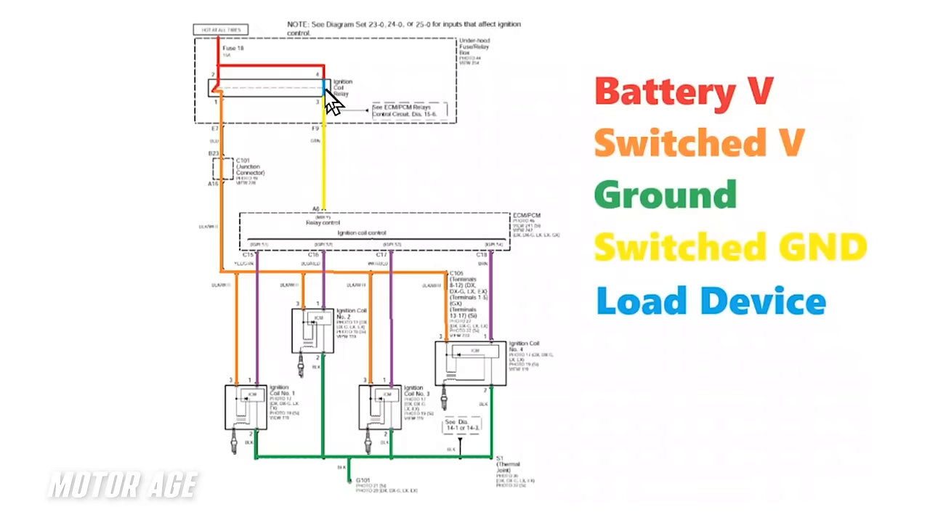
mouse_move(233, 32)
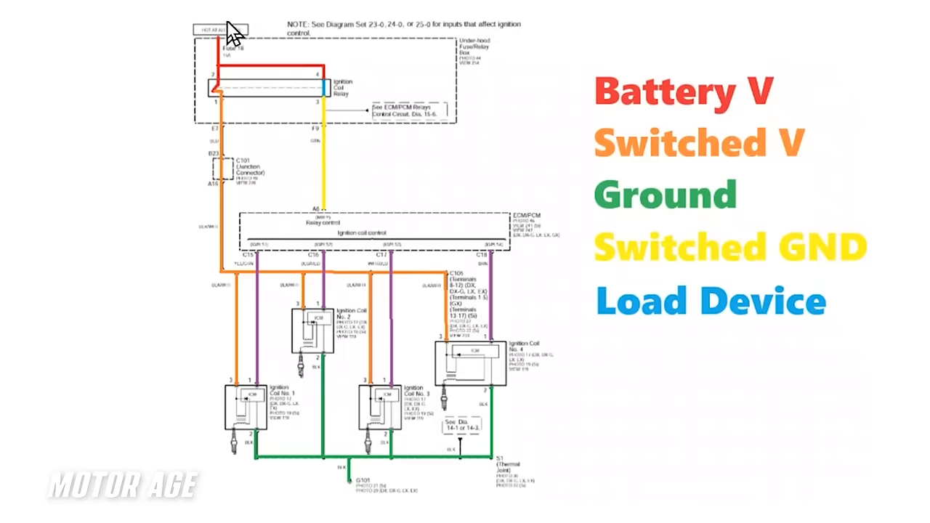
mouse_move(346, 47)
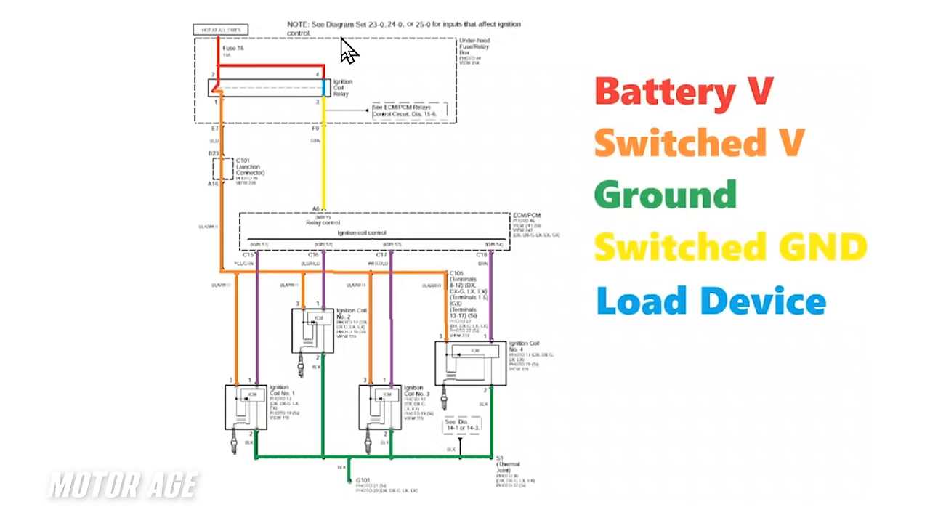
mouse_move(532, 238)
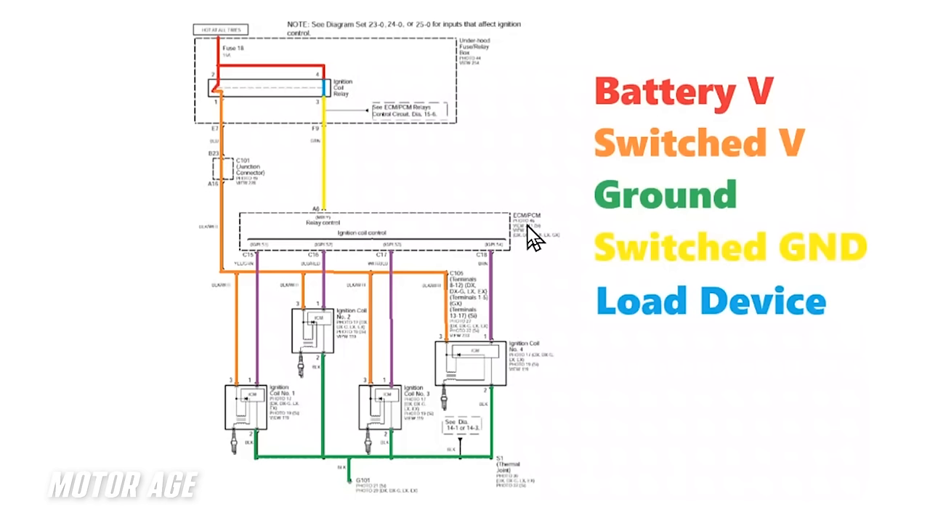
mouse_move(351, 220)
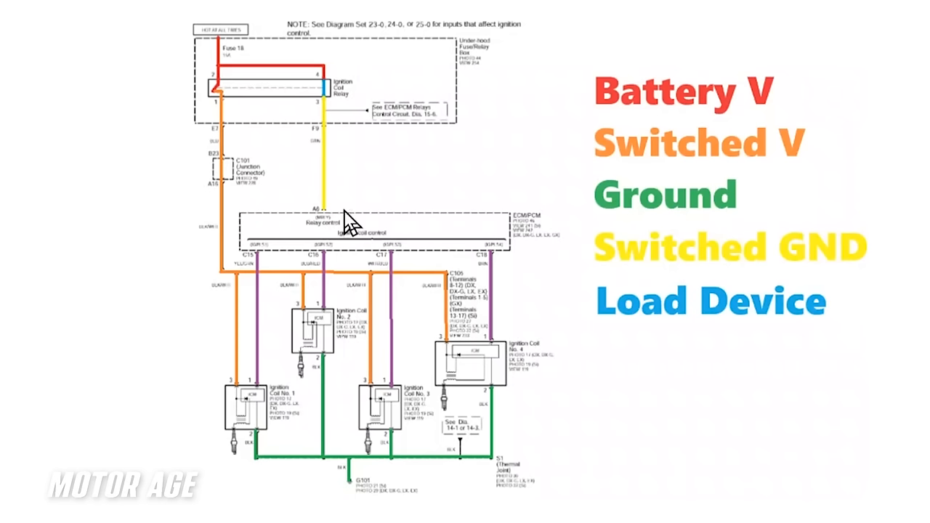
mouse_move(352, 99)
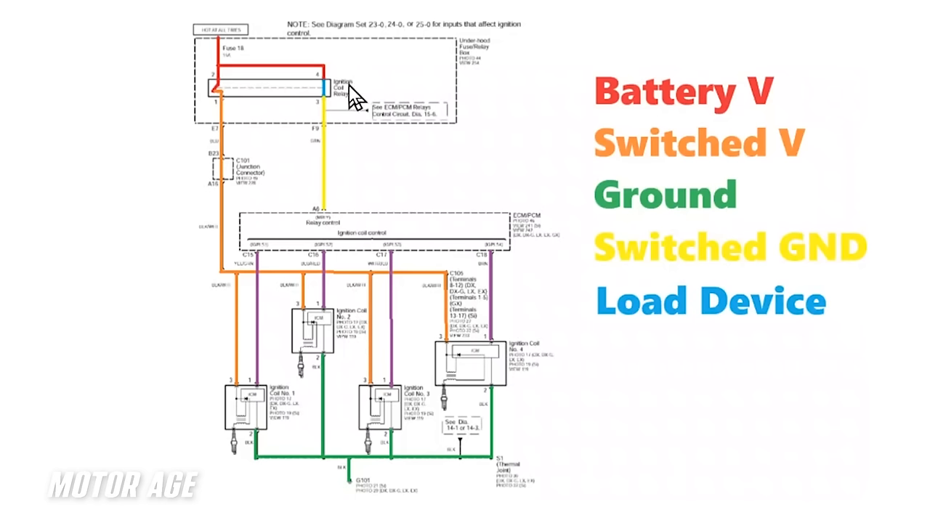
mouse_move(342, 104)
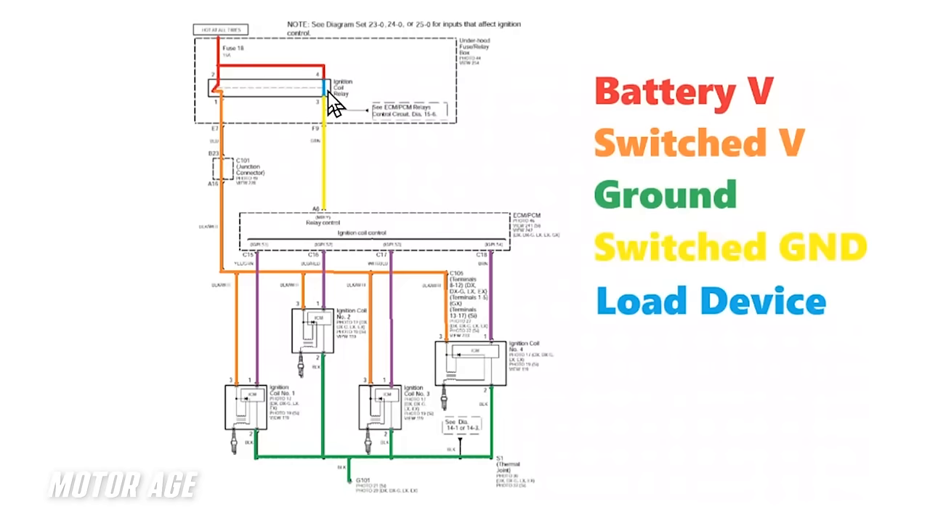
mouse_move(331, 99)
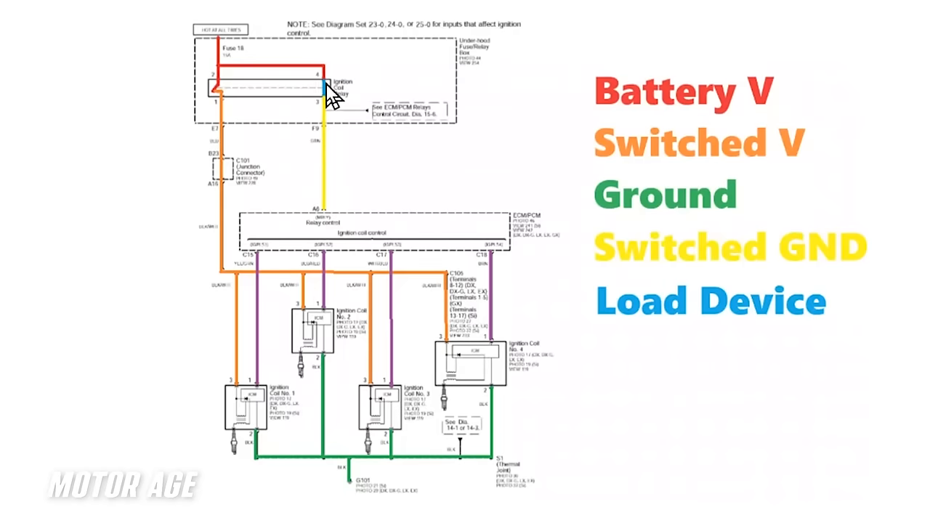
mouse_move(232, 94)
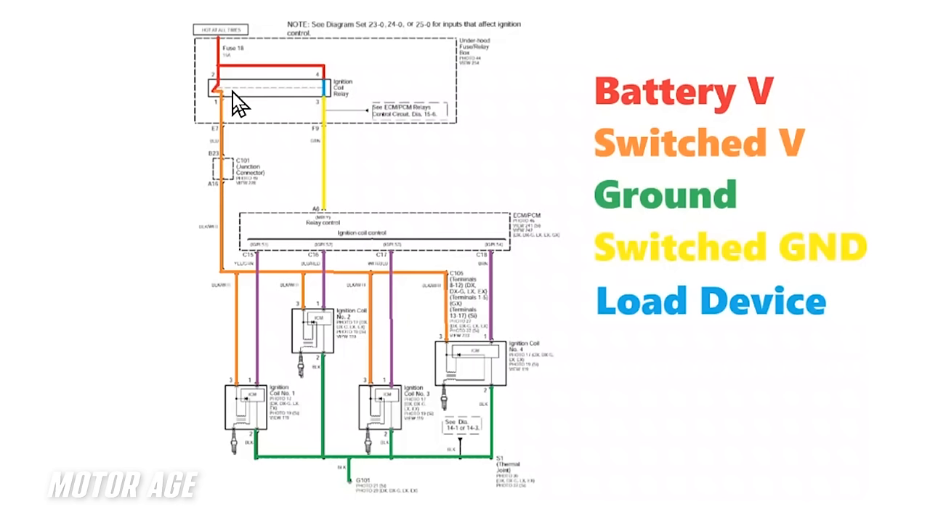
mouse_move(230, 66)
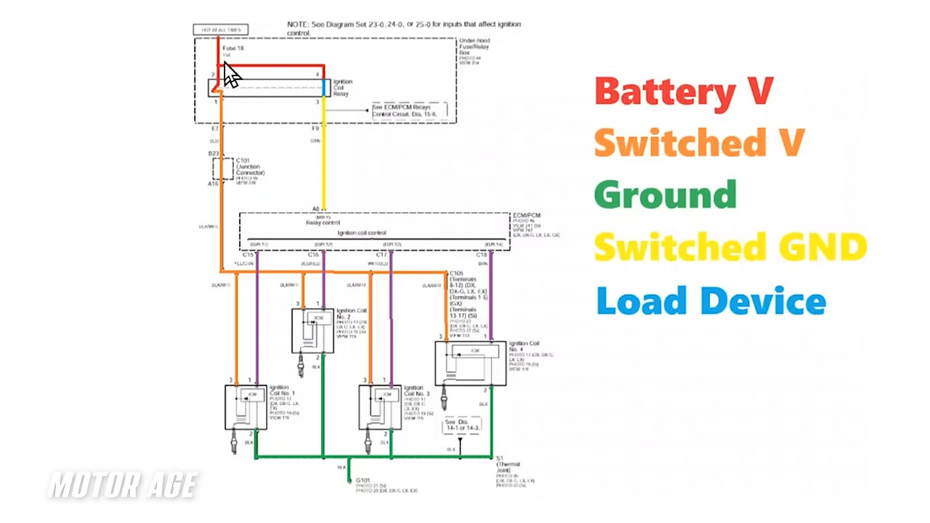
mouse_move(215, 90)
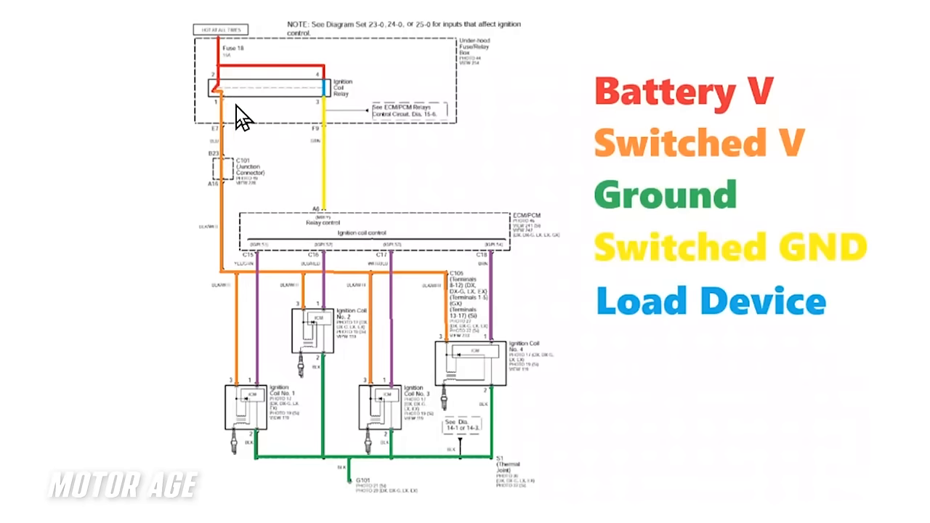
mouse_move(229, 293)
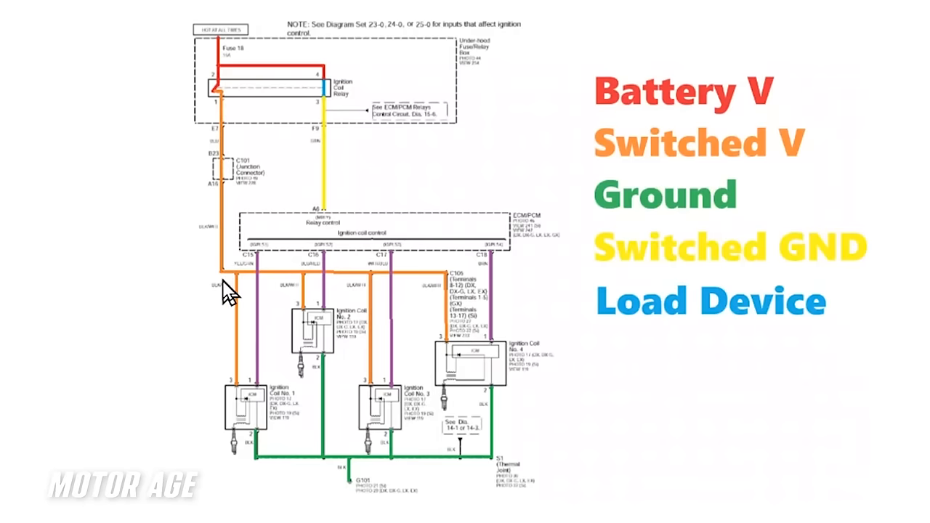
mouse_move(310, 290)
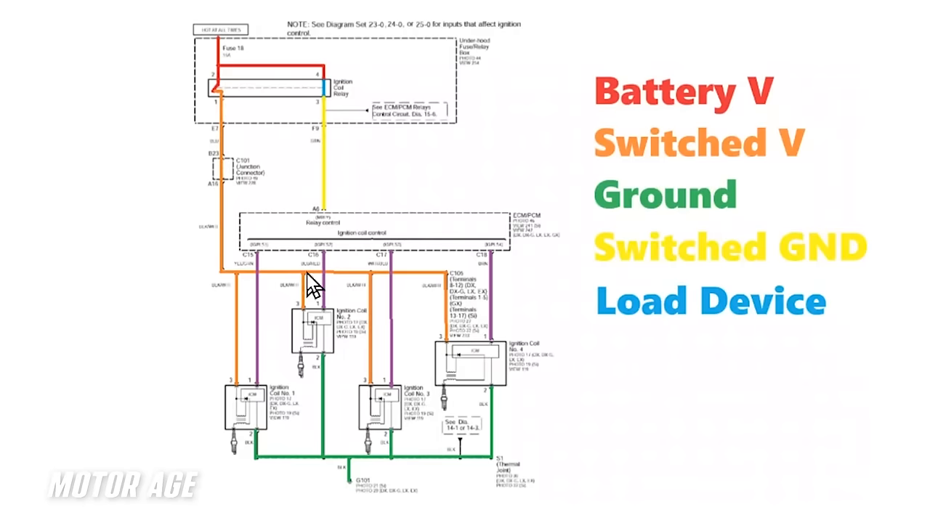
mouse_move(293, 293)
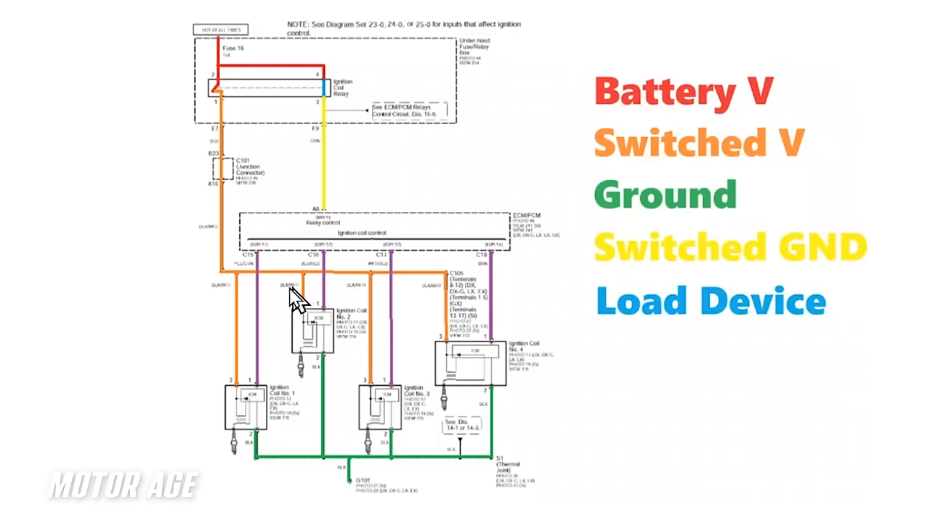
mouse_move(408, 291)
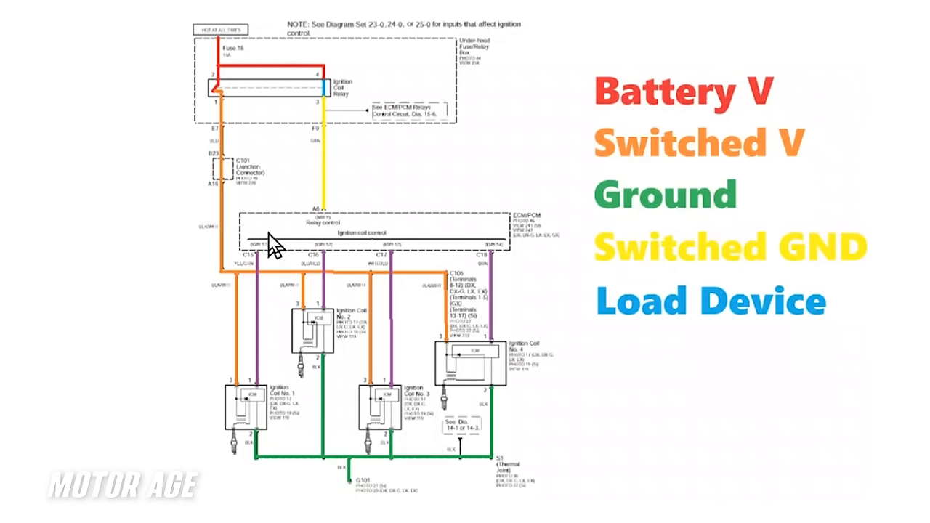
mouse_move(261, 282)
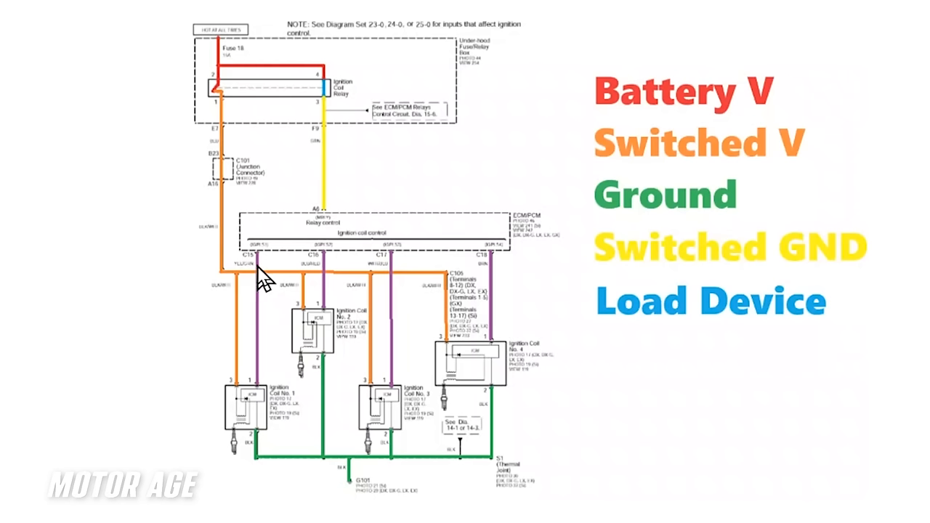
mouse_move(276, 291)
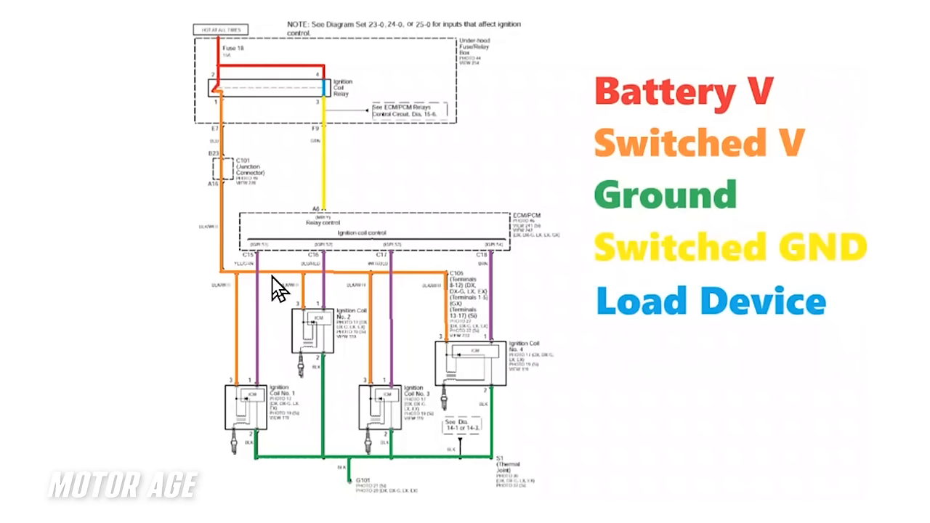
mouse_move(285, 273)
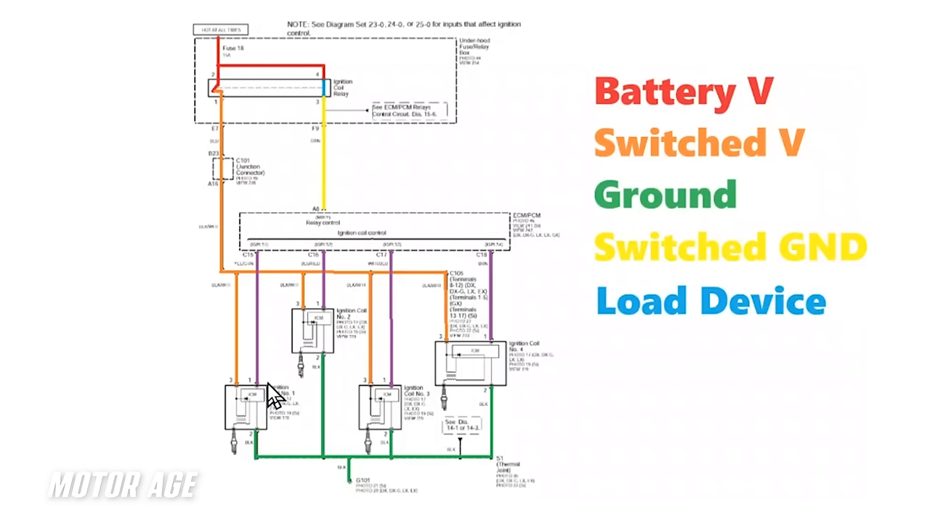
mouse_move(270, 389)
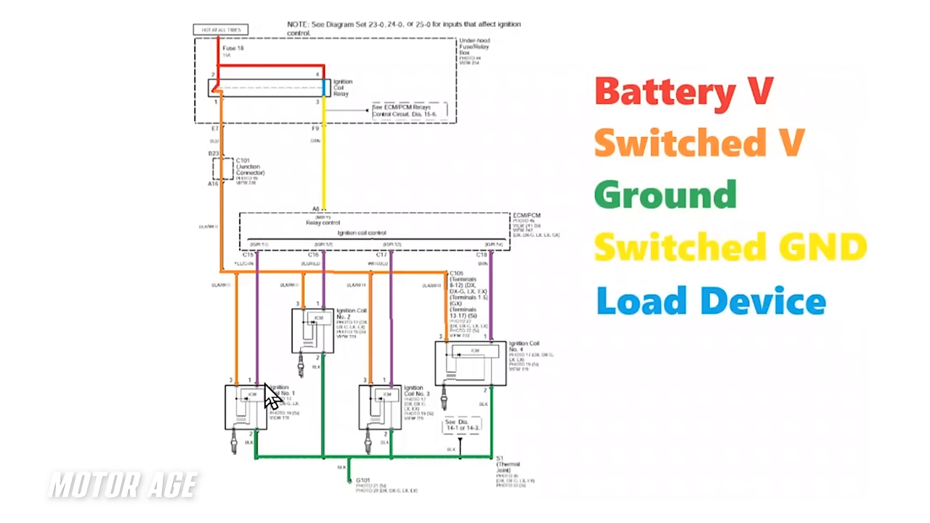
mouse_move(259, 375)
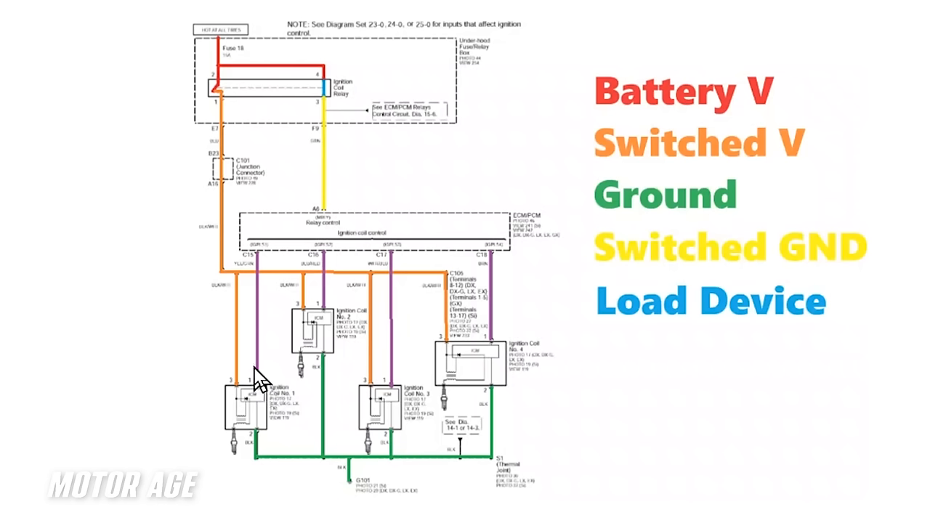
mouse_move(263, 392)
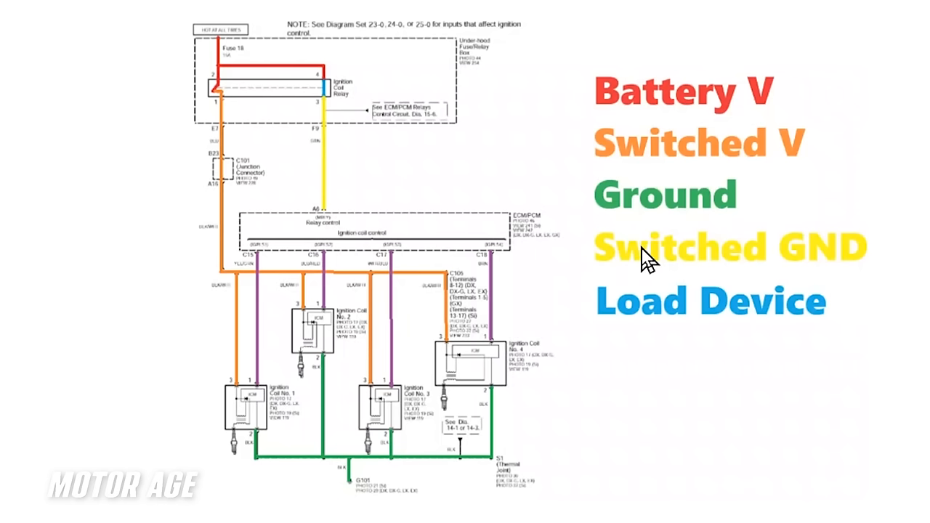
mouse_move(424, 230)
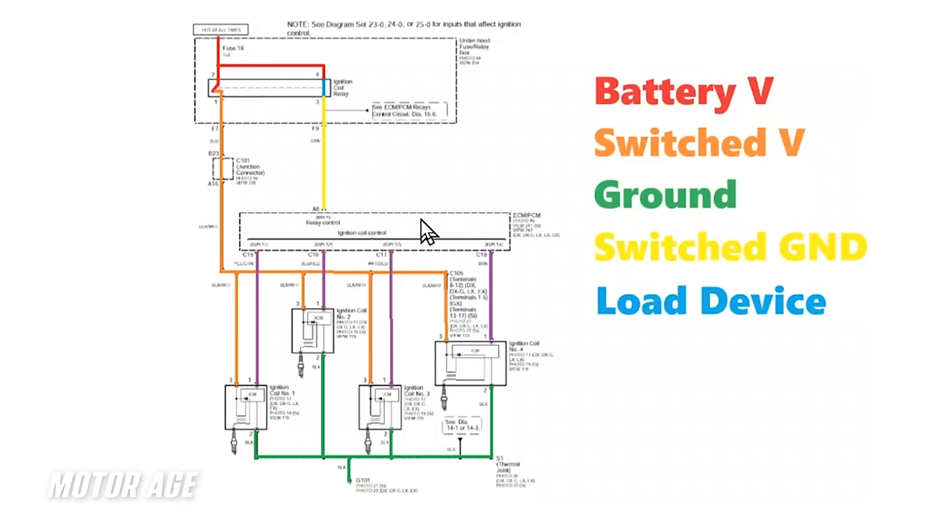
mouse_move(549, 271)
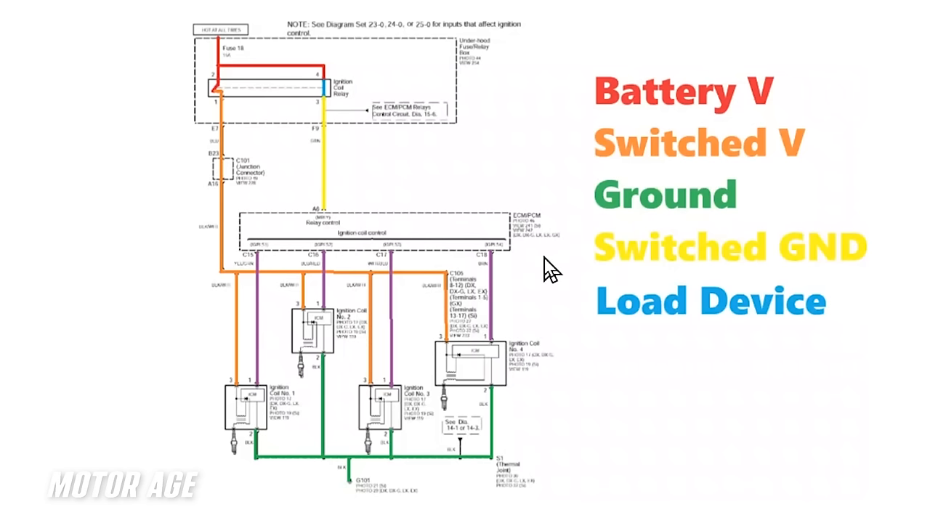
mouse_move(289, 356)
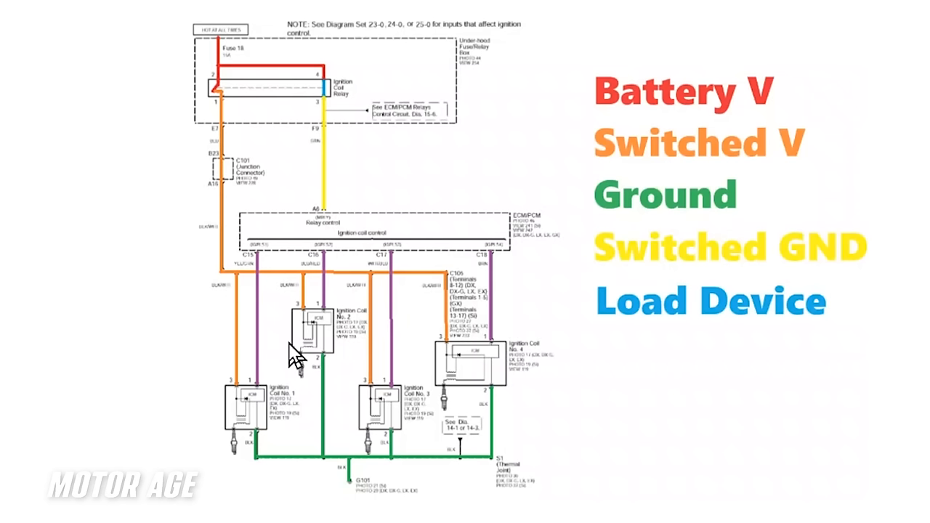
mouse_move(305, 342)
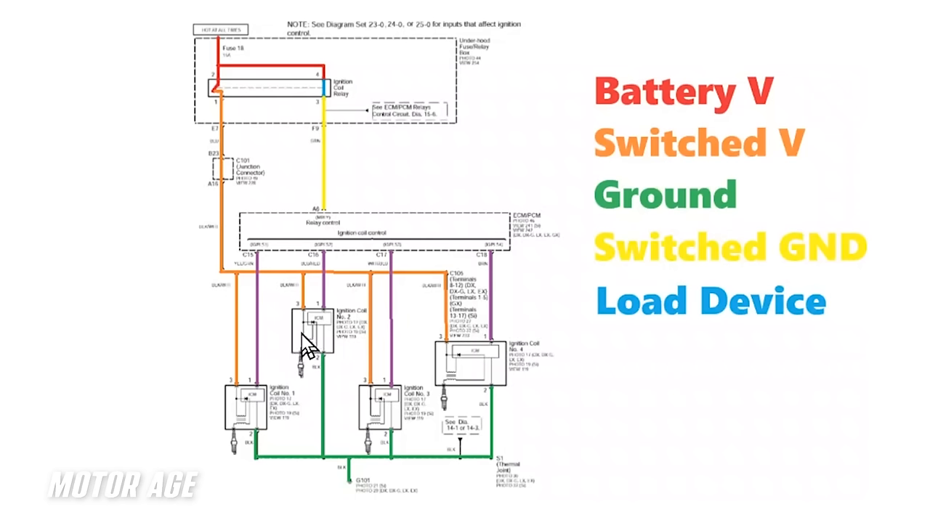
mouse_move(308, 341)
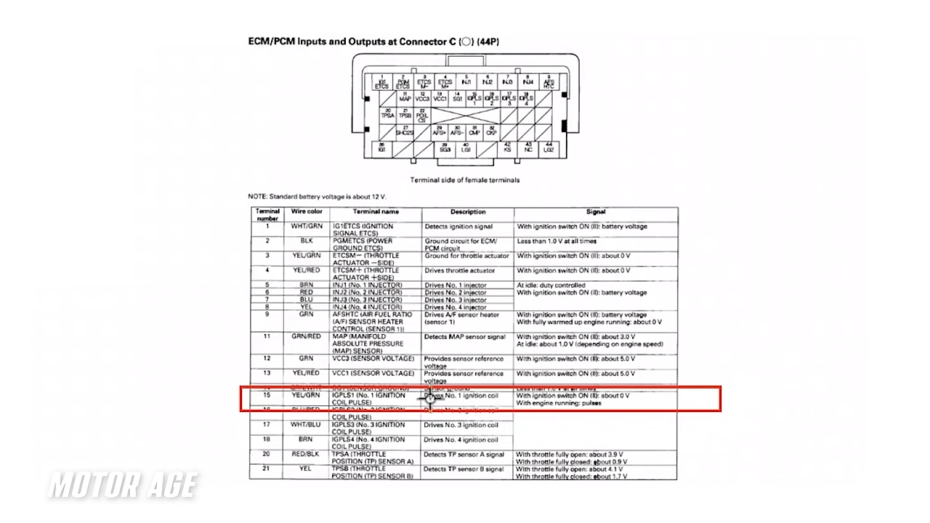
mouse_move(430, 393)
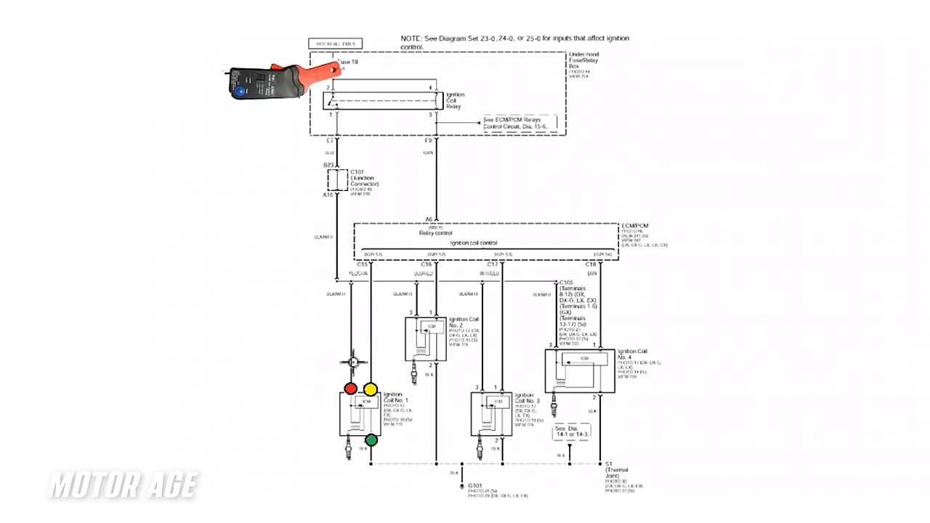
mouse_move(323, 304)
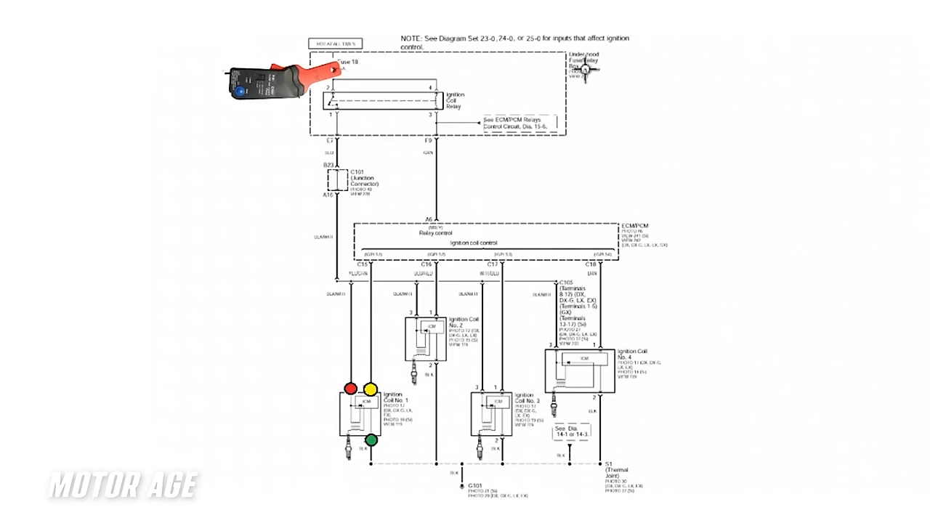
mouse_move(516, 122)
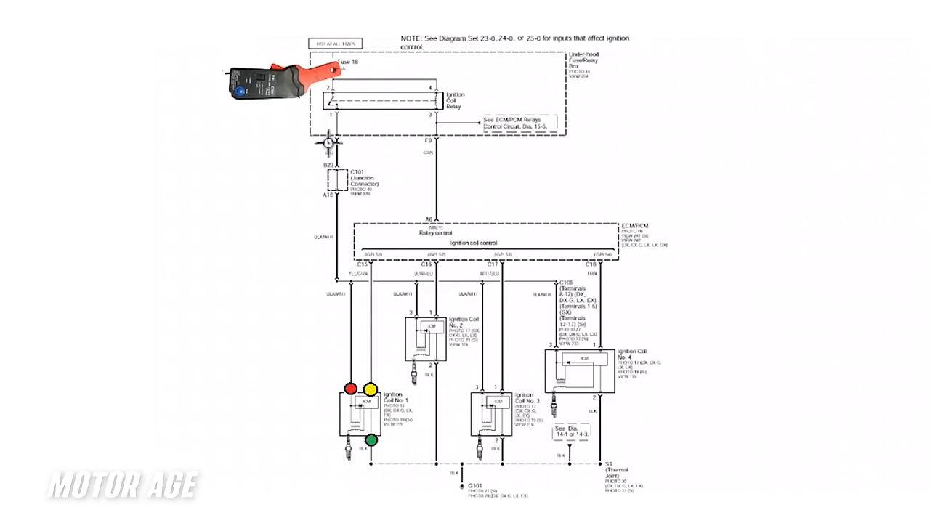
mouse_move(275, 128)
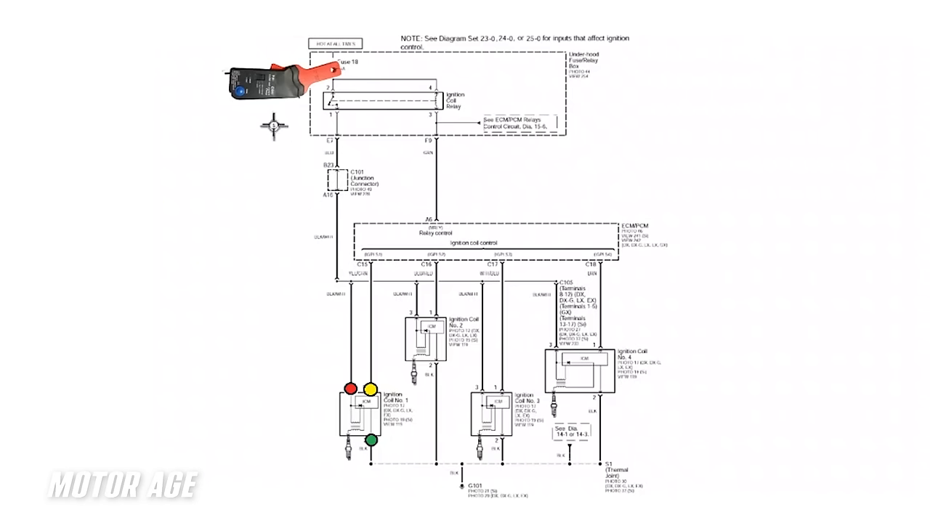
mouse_move(336, 128)
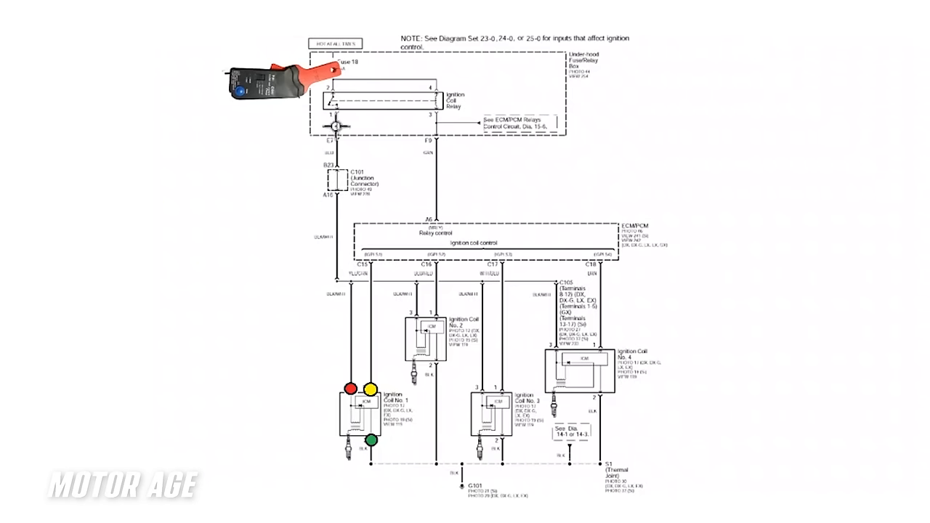
mouse_move(323, 299)
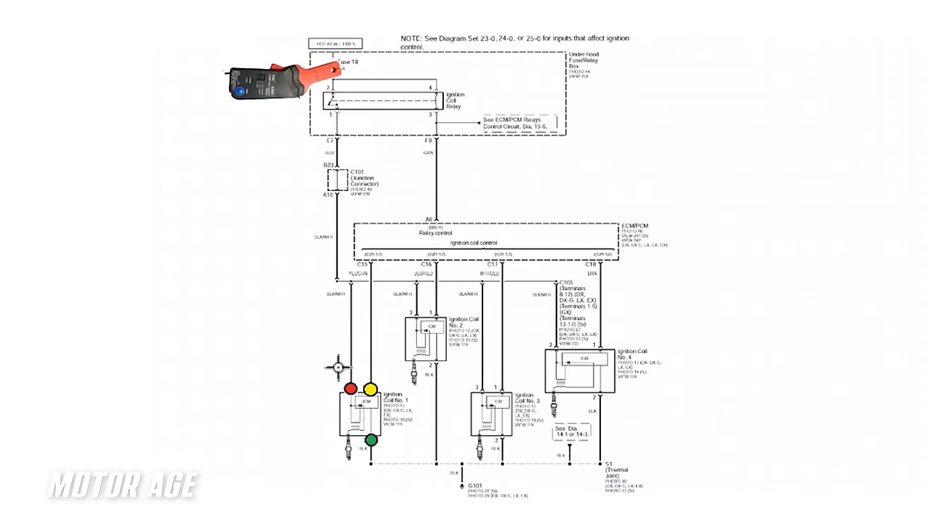
mouse_move(334, 61)
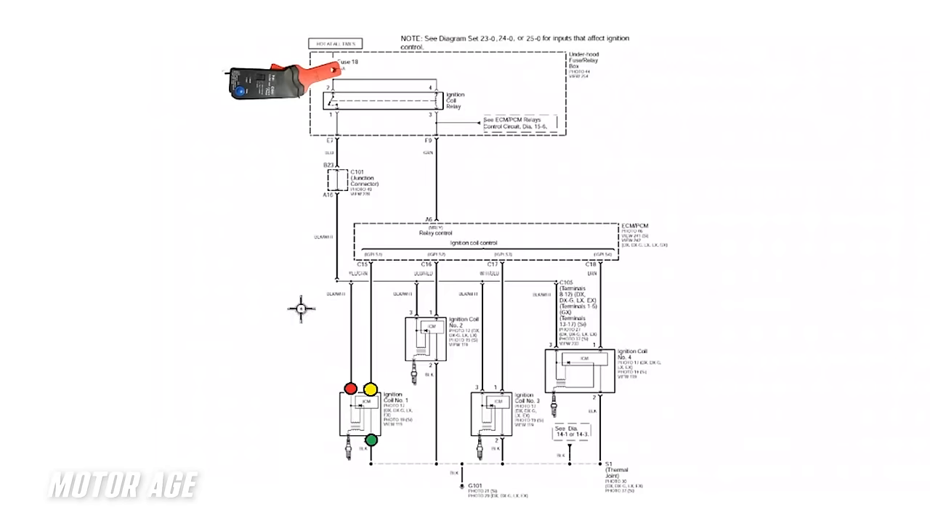
mouse_move(299, 308)
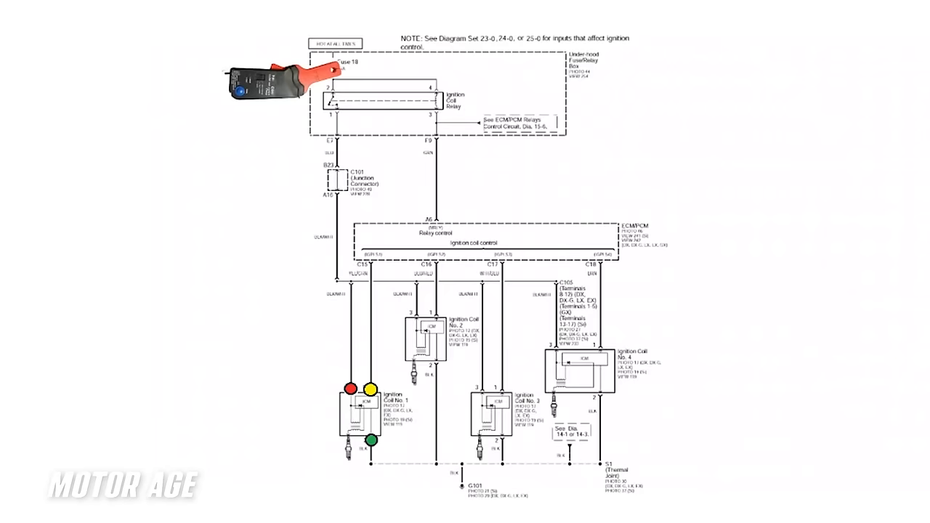